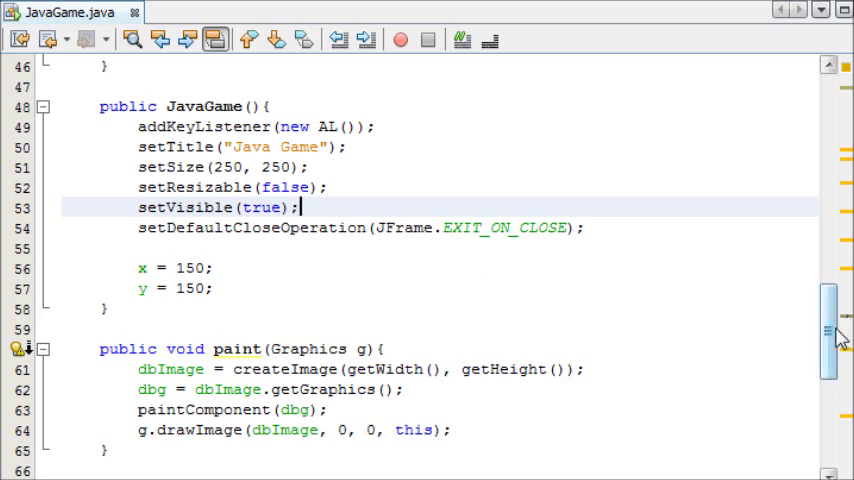
# - Run the game once to preview it, then close its window
pyautogui.scroll(3)
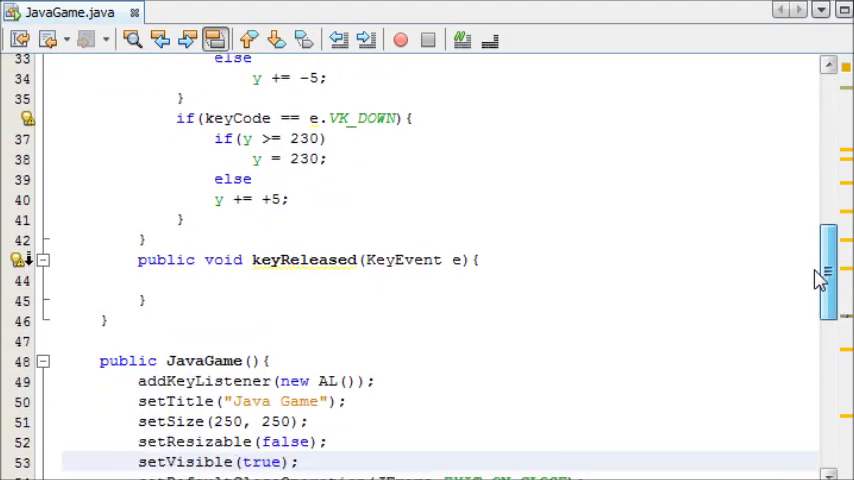
pyautogui.scroll(-3)
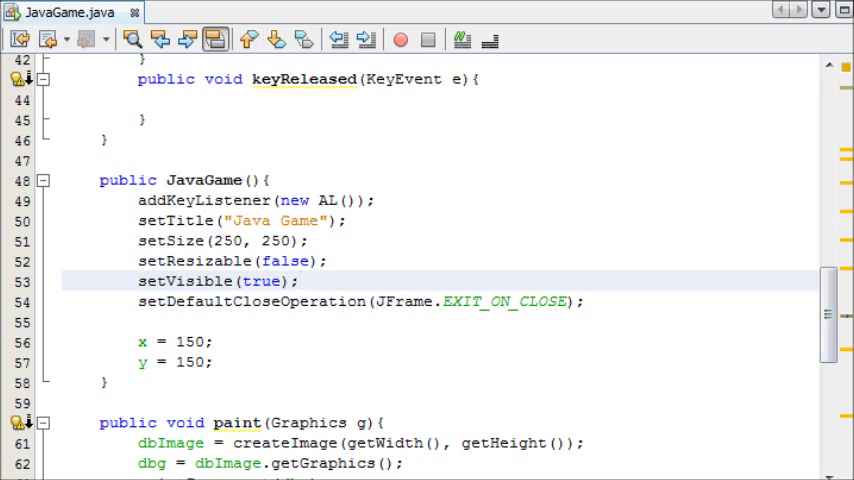
pyautogui.click(400, 40)
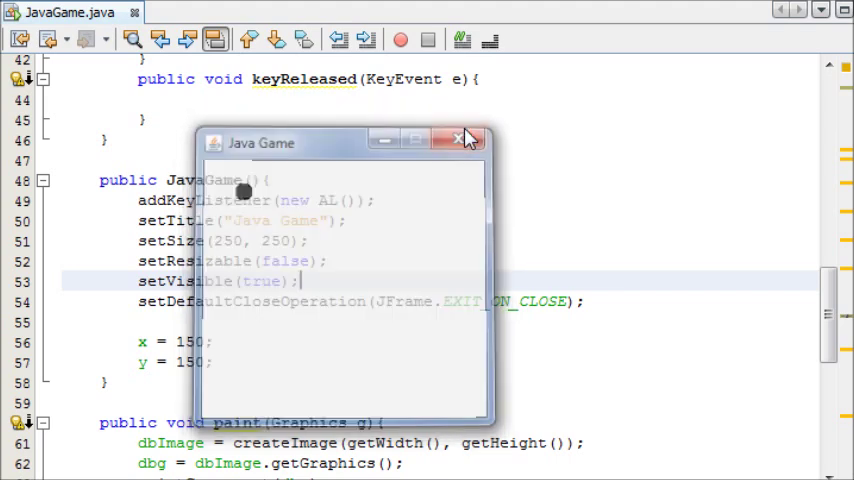
pyautogui.click(458, 138)
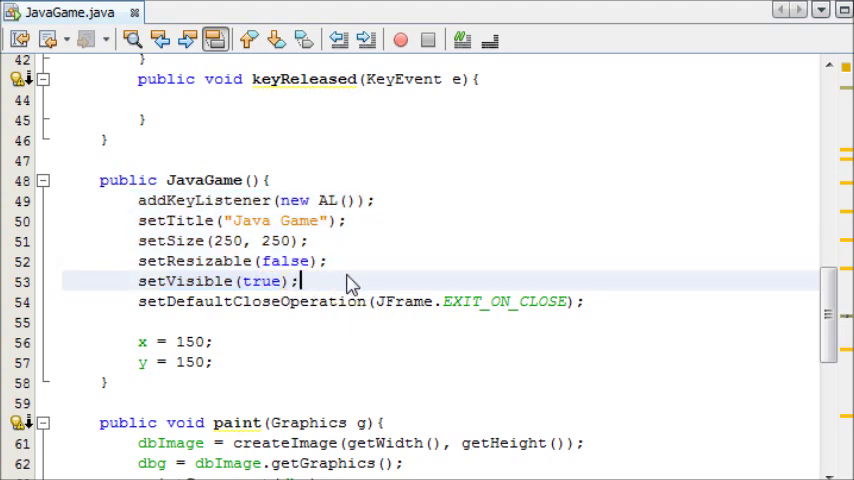
# - Add setBackground(Color.CYAN) below setVisible(true) with the Color import, and rerun to check
pyautogui.write('set')
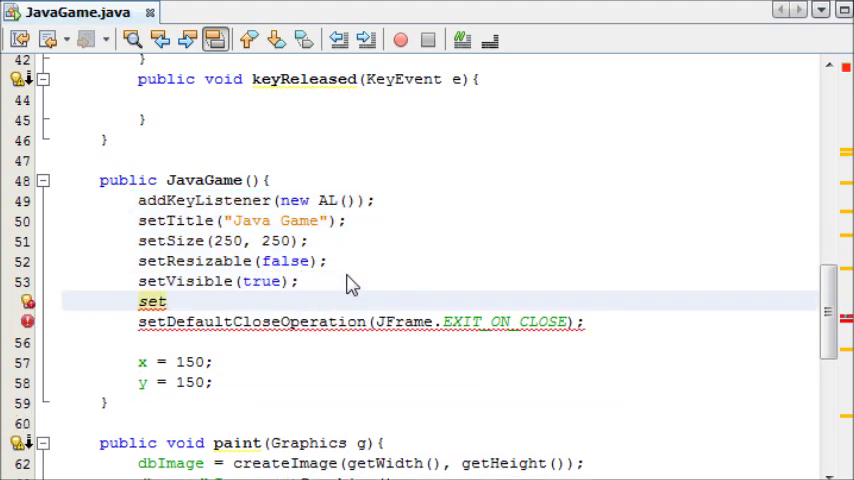
pyautogui.write('Backround();')
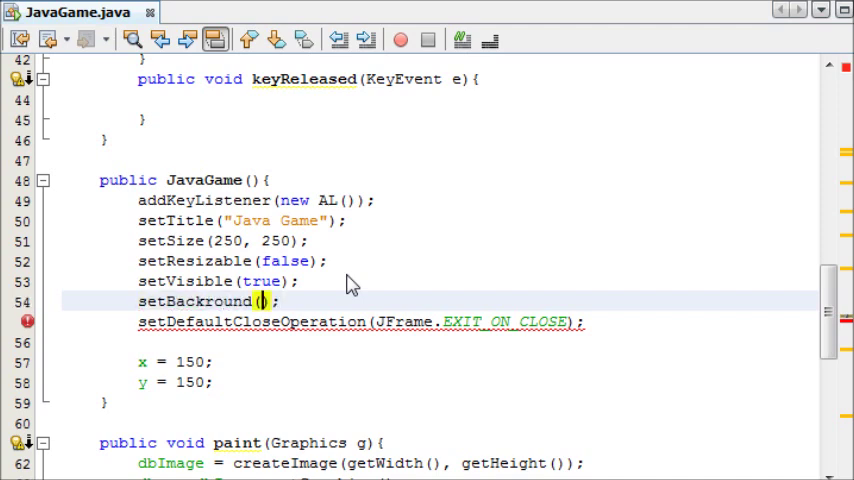
pyautogui.write('Color.CYAN')
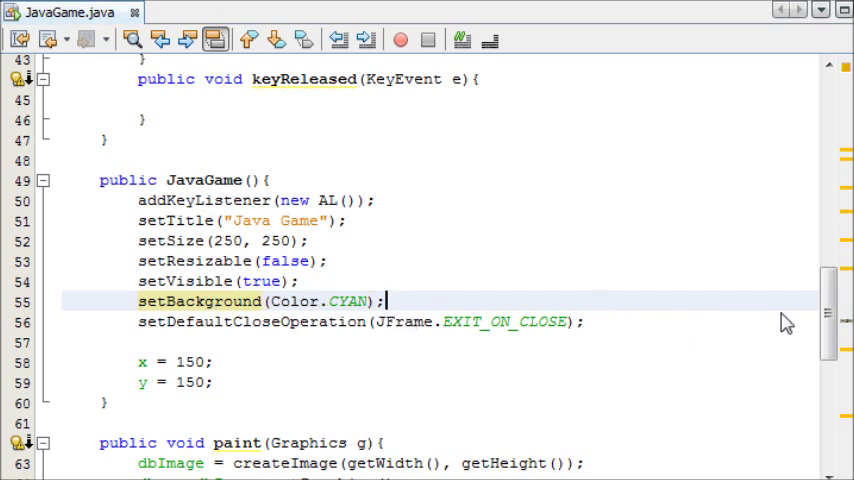
pyautogui.scroll(3)
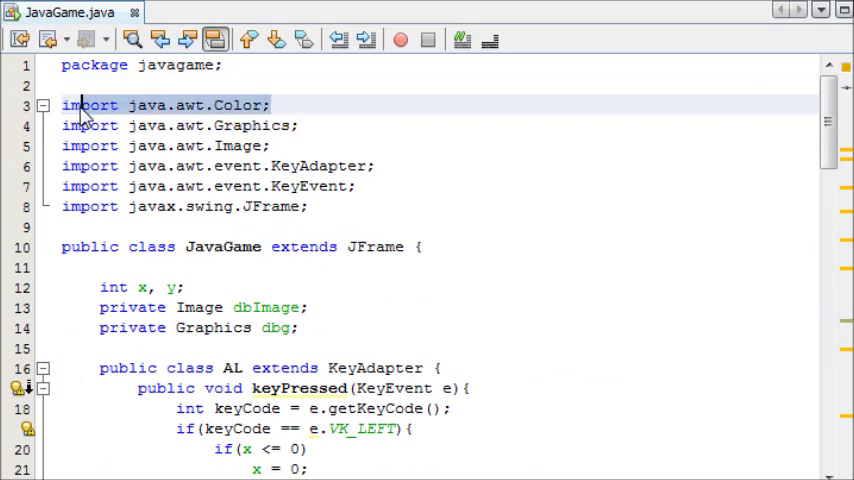
pyautogui.scroll(-3)
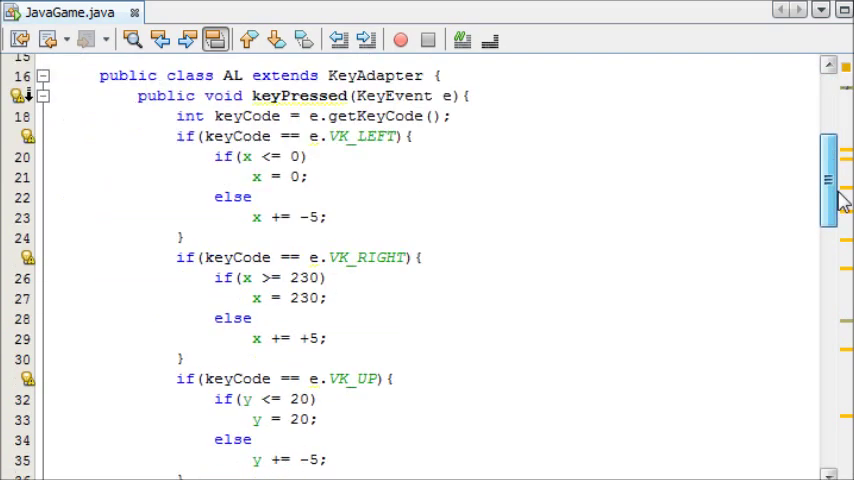
pyautogui.scroll(-3)
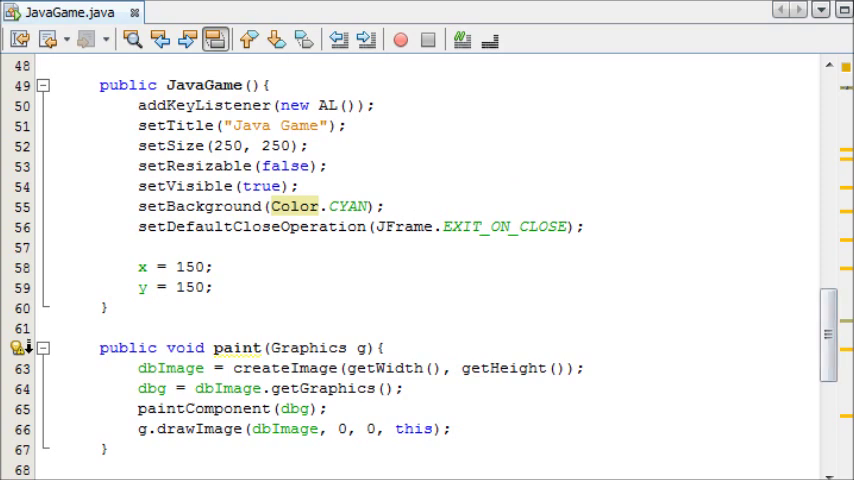
pyautogui.click(400, 40)
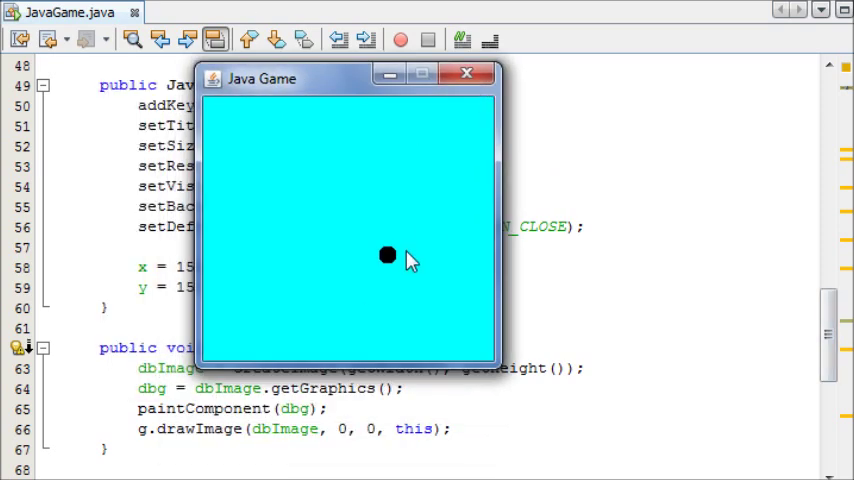
pyautogui.click(466, 73)
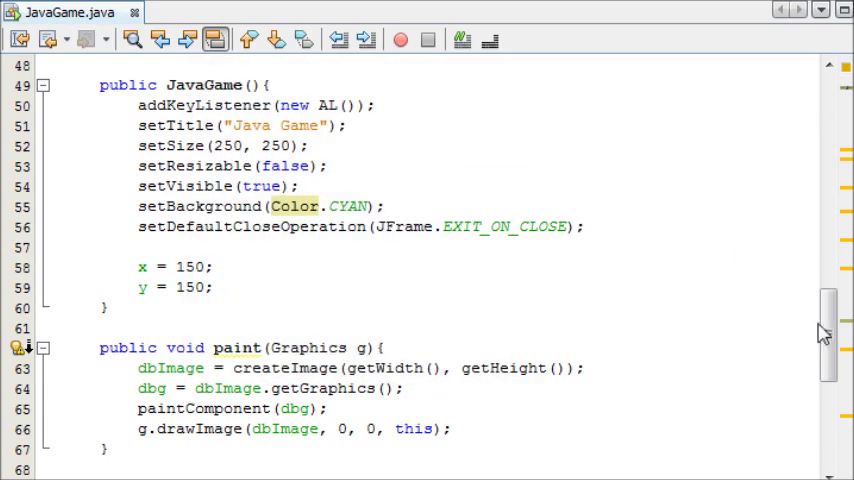
# - Insert g.setColor(Color.red) above g.fillOval and rerun the game to see the red ball
pyautogui.scroll(-3)
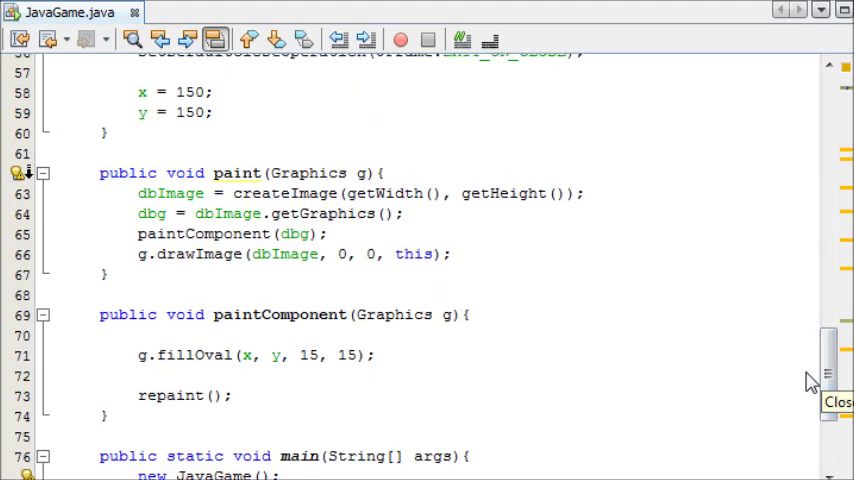
pyautogui.moveTo(408, 335)
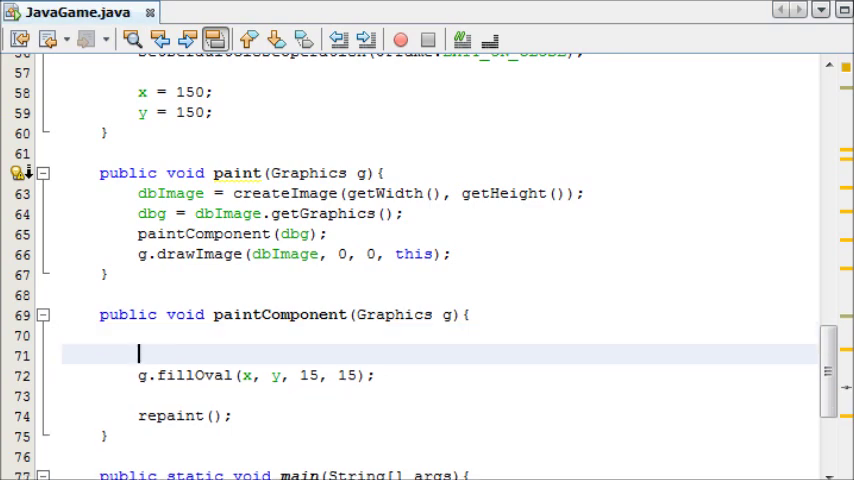
pyautogui.write('g.set')
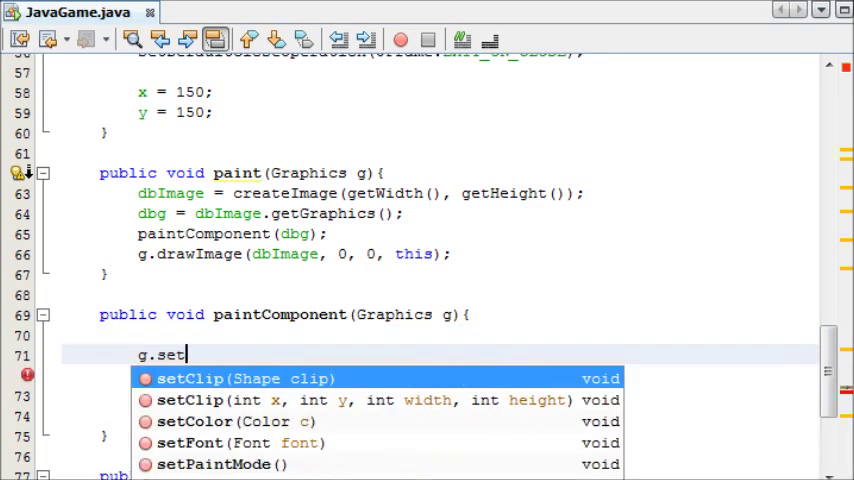
pyautogui.click(194, 421)
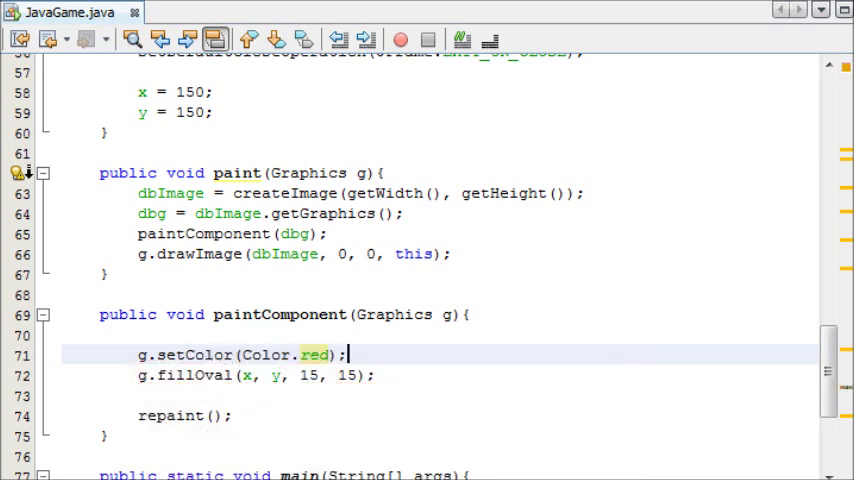
pyautogui.click(400, 40)
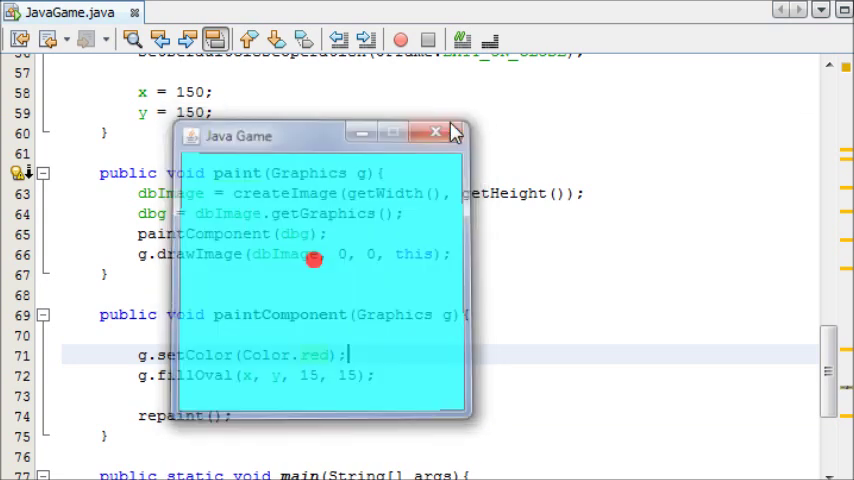
pyautogui.click(436, 131)
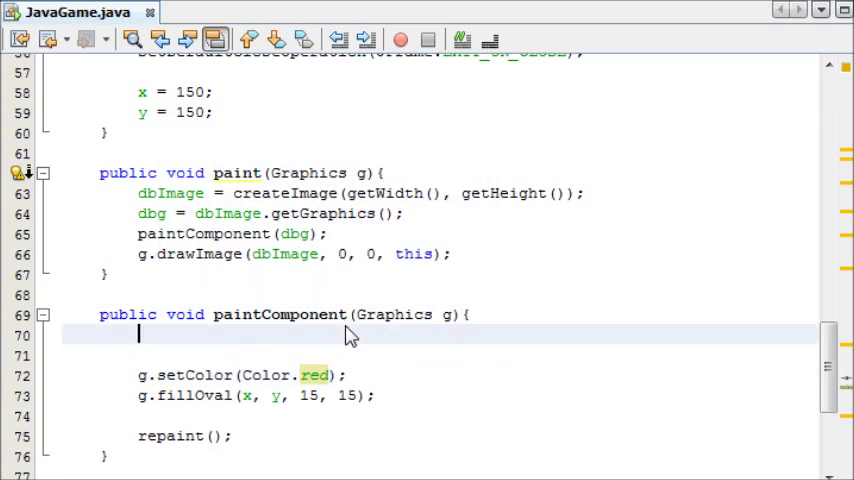
# - Start paintComponent with a new g.setFont(font); line
pyautogui.write('g.setFont();')
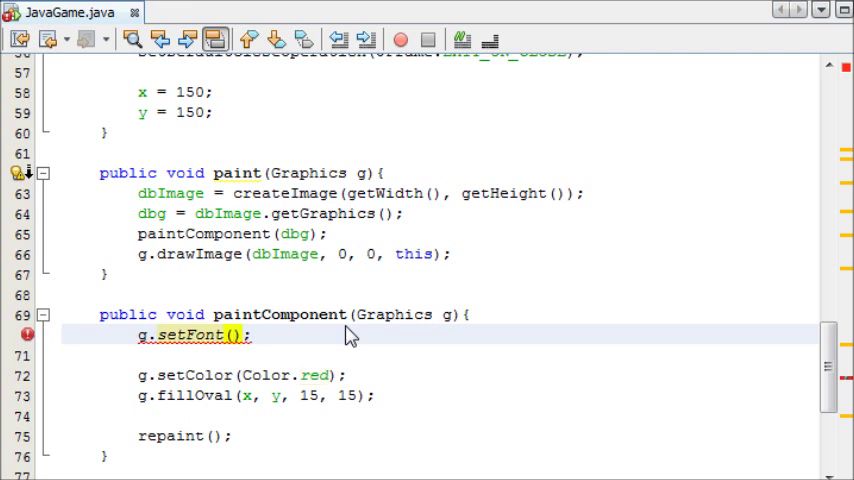
pyautogui.write('n')
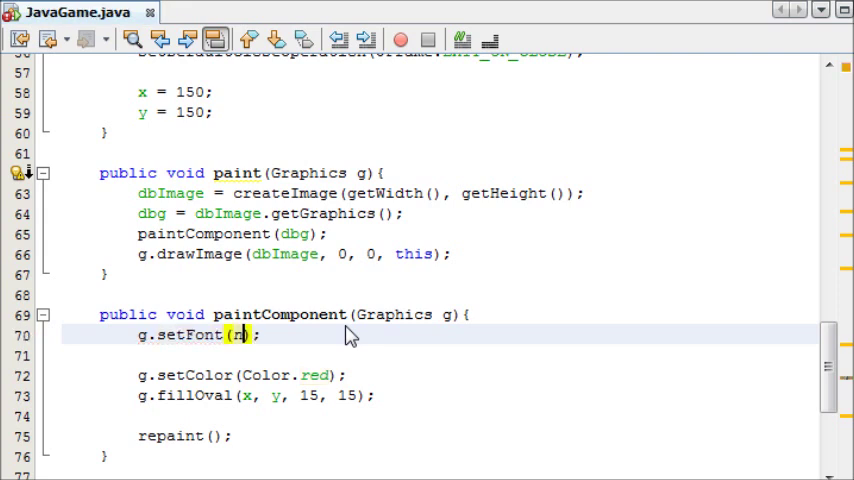
pyautogui.write('new Font()')
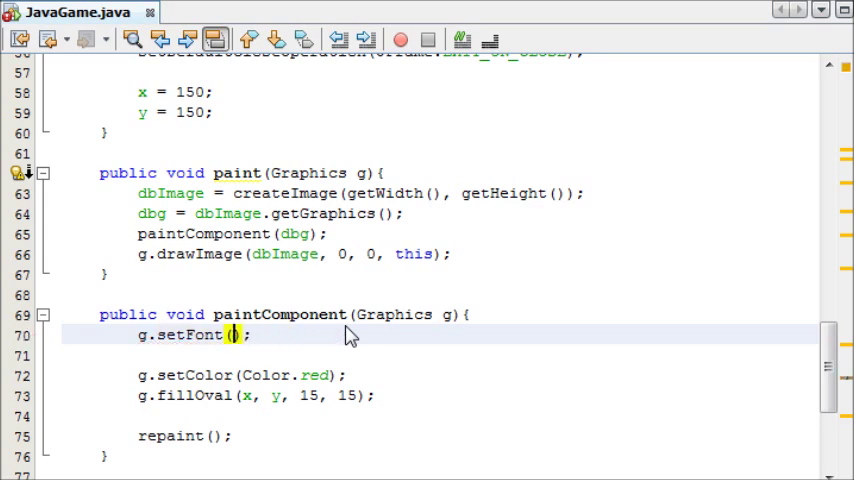
pyautogui.write('font')
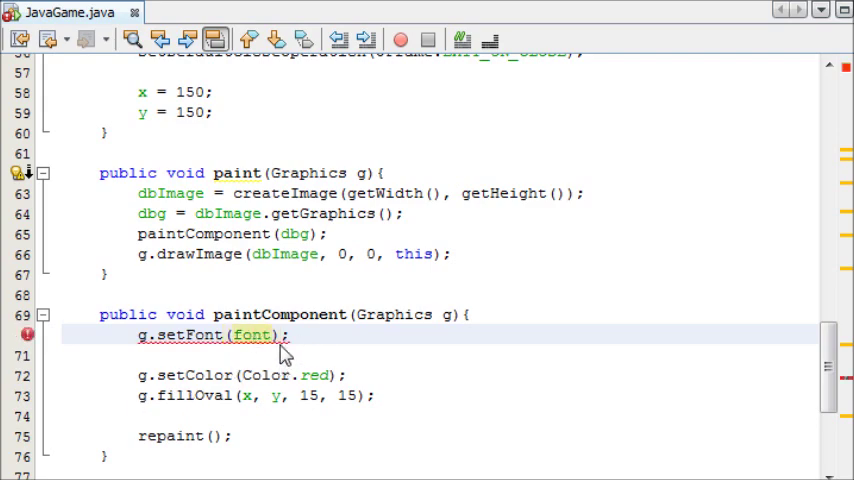
pyautogui.scroll(3)
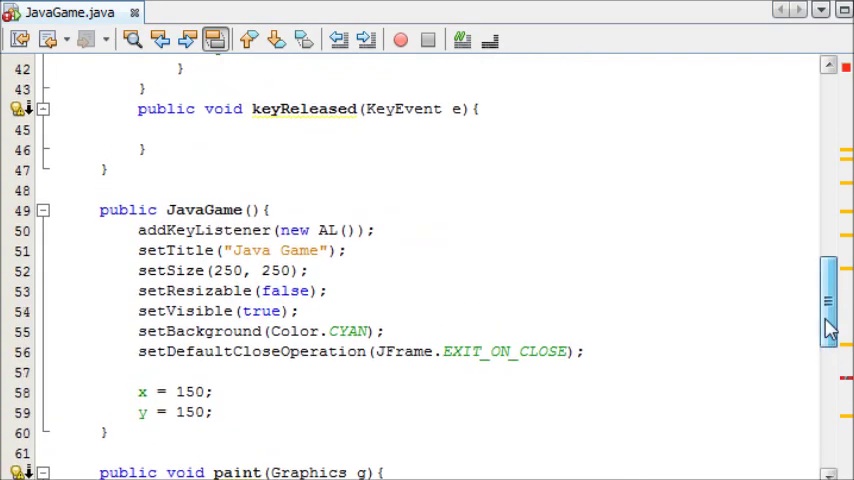
# - Declare Font font = new Font("Arial", Font.BOLD | Font.ITALIC, 30) above the AL class
pyautogui.scroll(3)
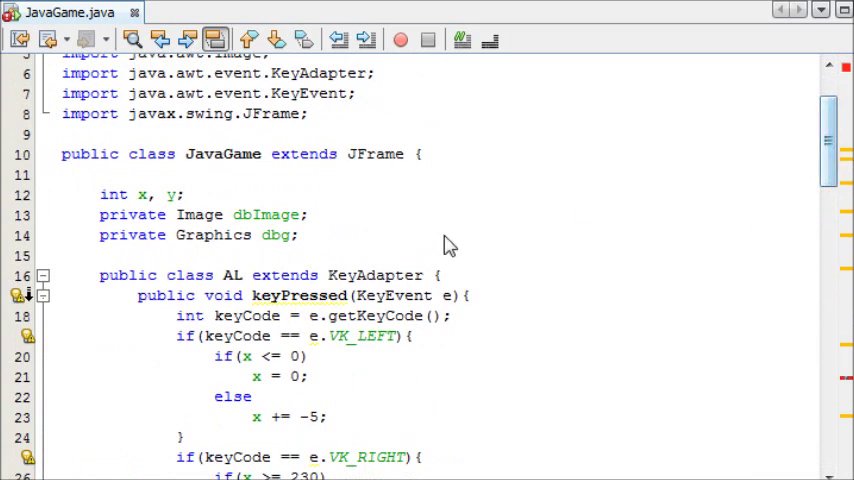
pyautogui.write('Font font = new Font();')
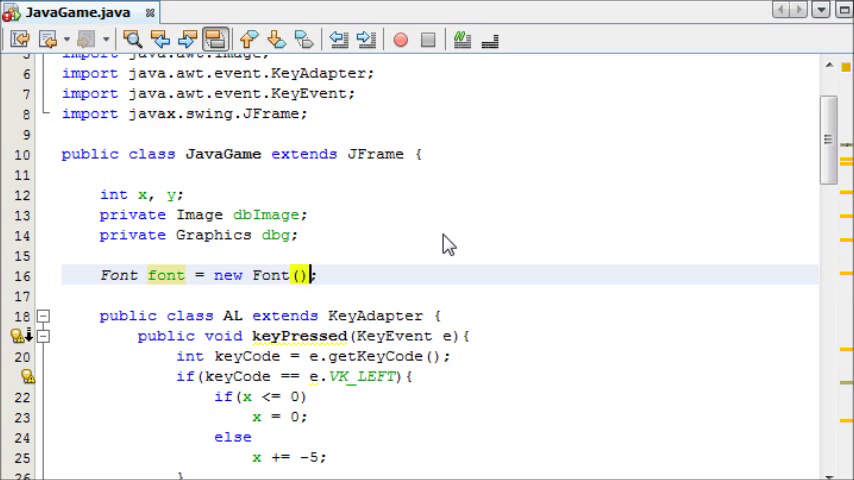
pyautogui.write('"')
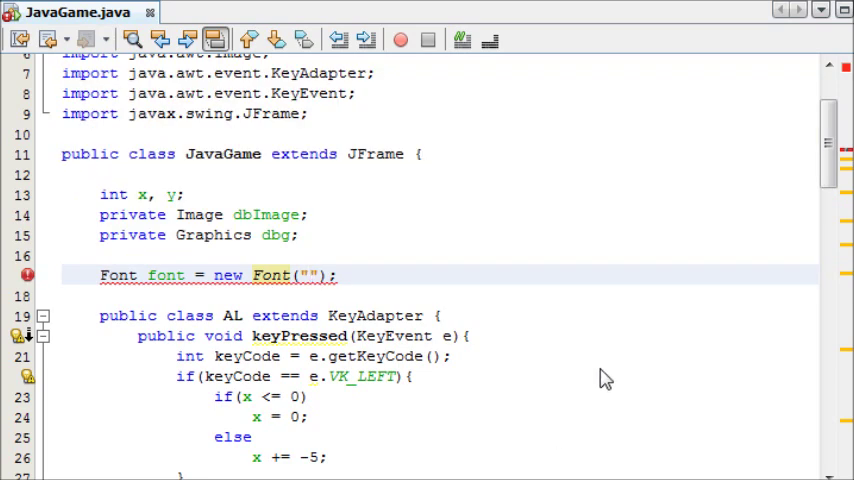
pyautogui.click(310, 275)
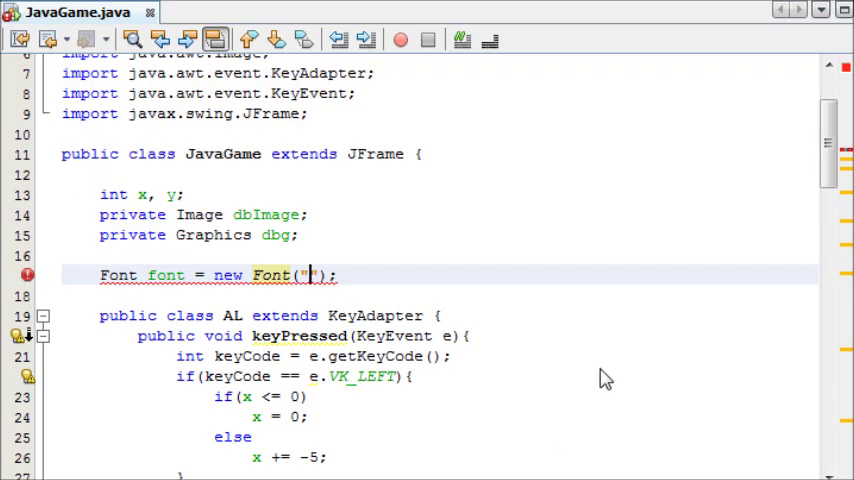
pyautogui.write('Arial')
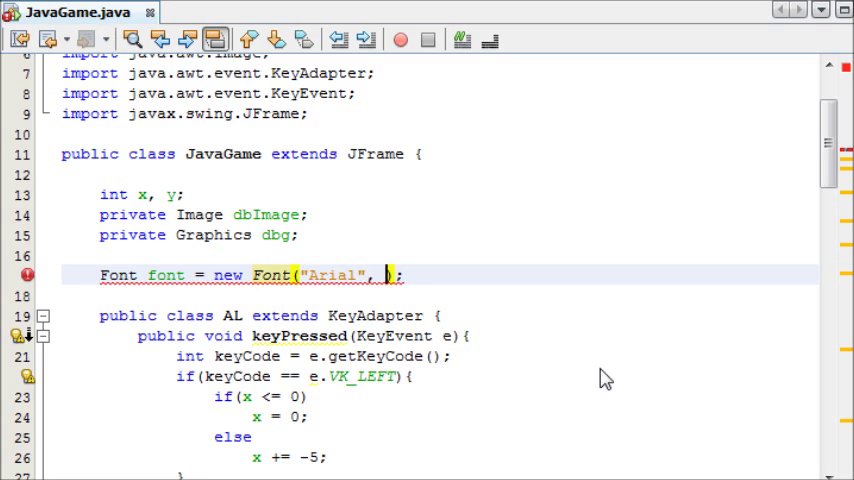
pyautogui.write('Font.')
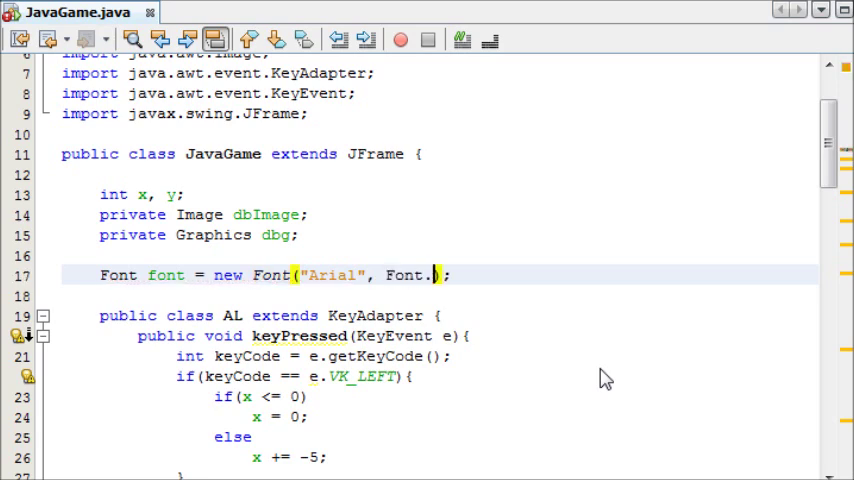
pyautogui.write('BOLD | Font.ITALIC,')
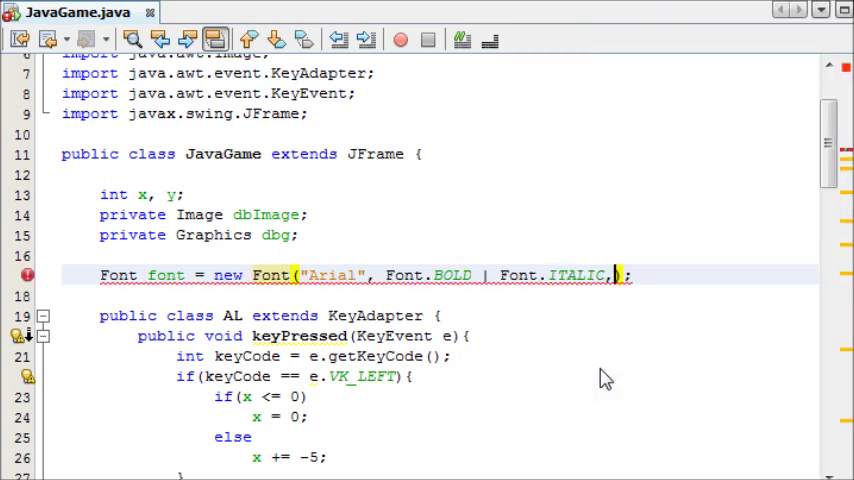
pyautogui.write('39')
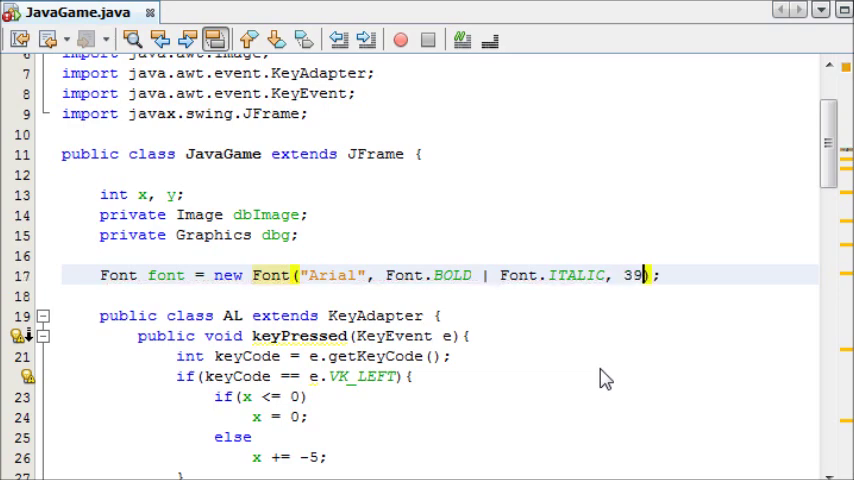
pyautogui.write('0')
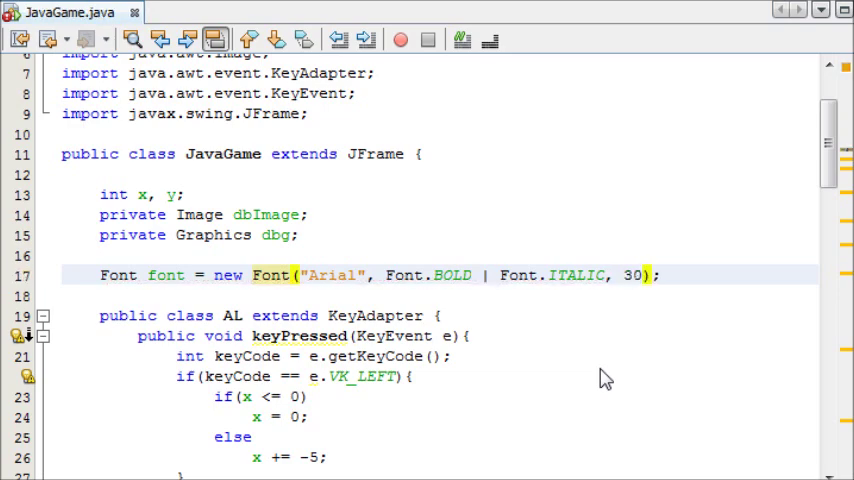
pyautogui.scroll(-3)
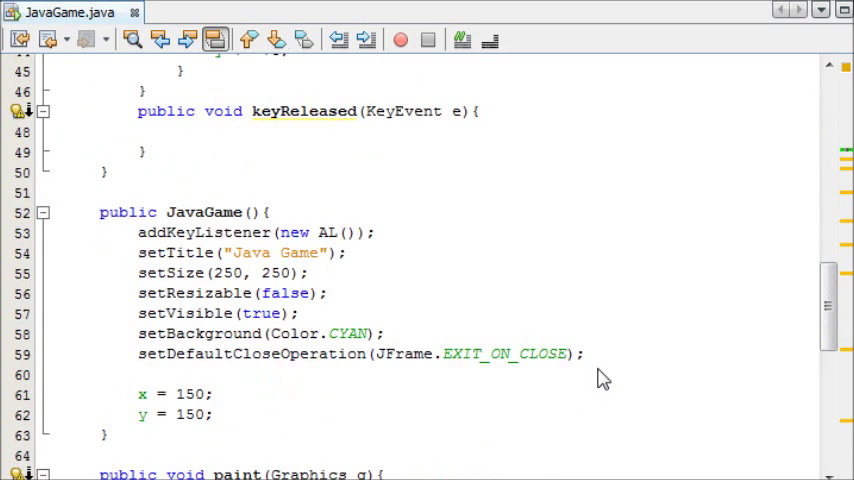
# - Add g.drawString("Hello World!", 50, 50) after setFont and rerun the game to view it
pyautogui.scroll(-3)
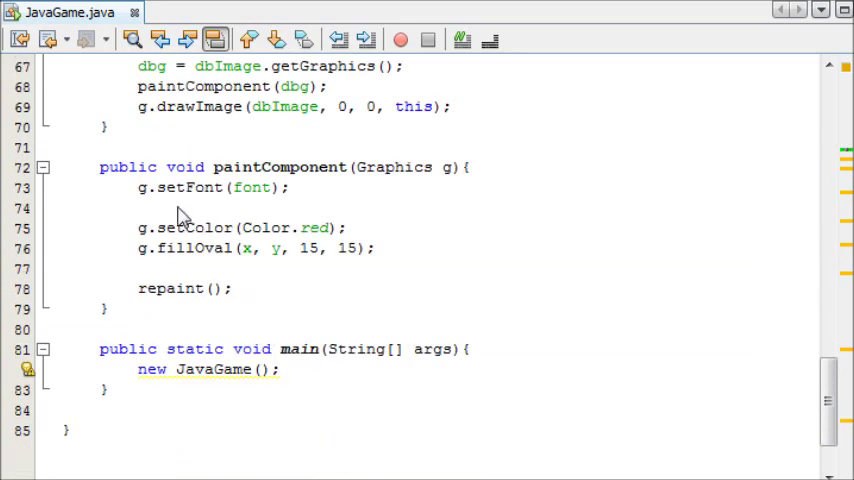
pyautogui.write('g.dra')
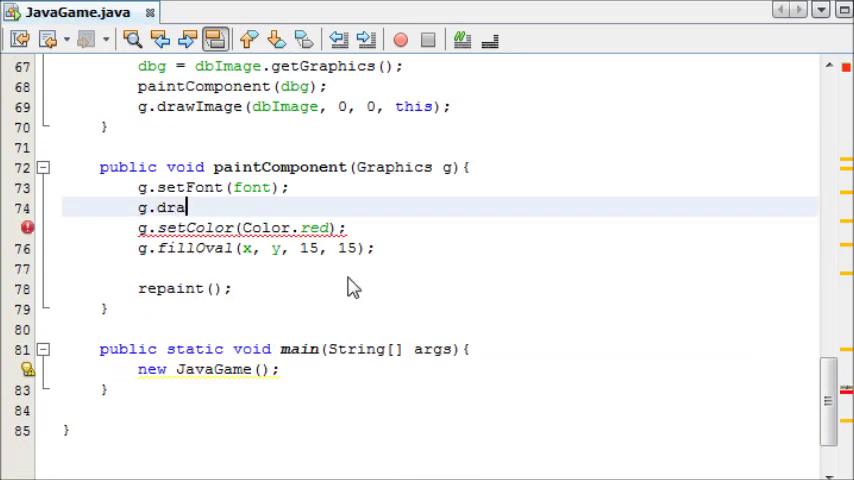
pyautogui.write('wString();')
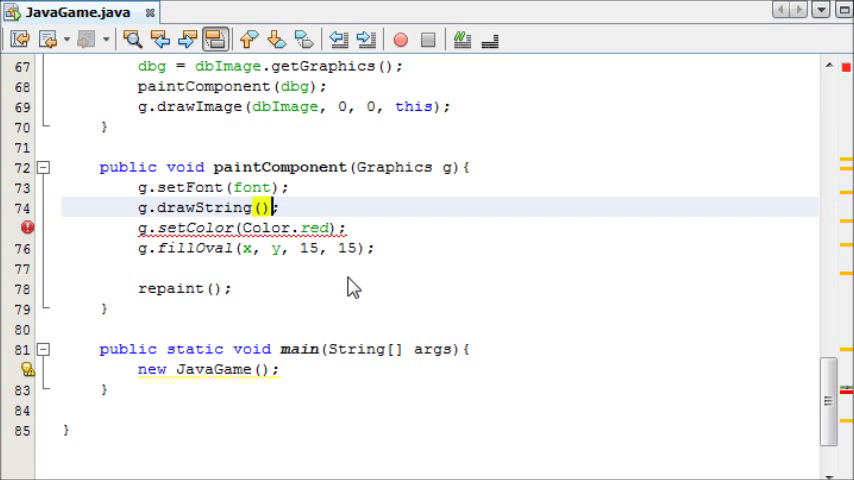
pyautogui.write('"Hello W"')
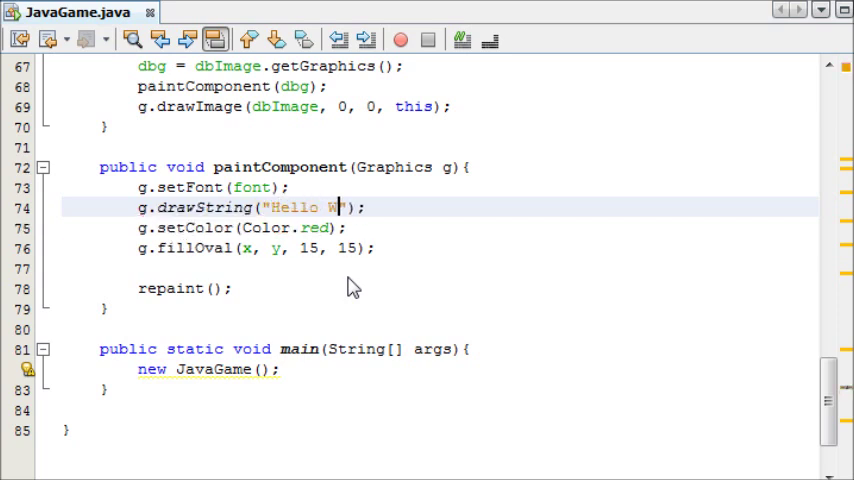
pyautogui.write('orld!')
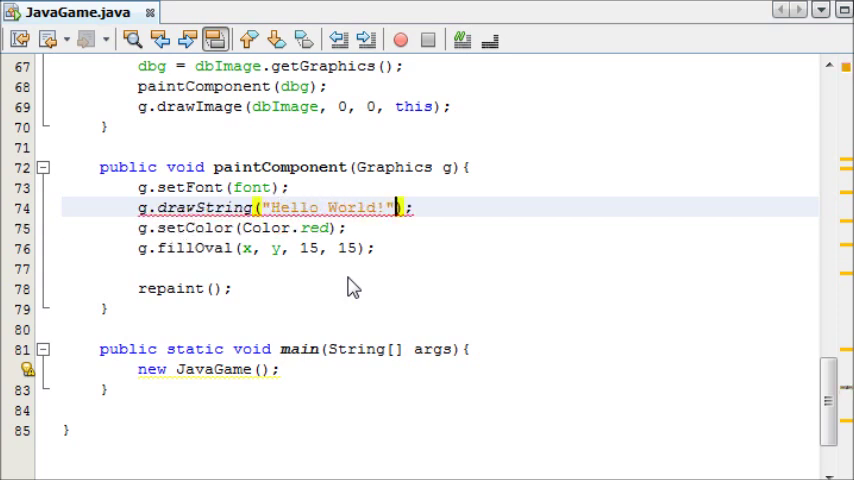
pyautogui.write(', 1o')
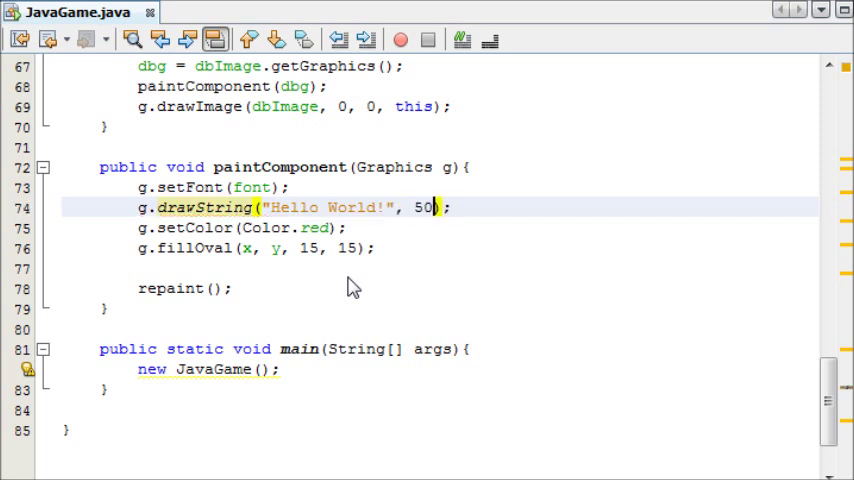
pyautogui.write(', 50')
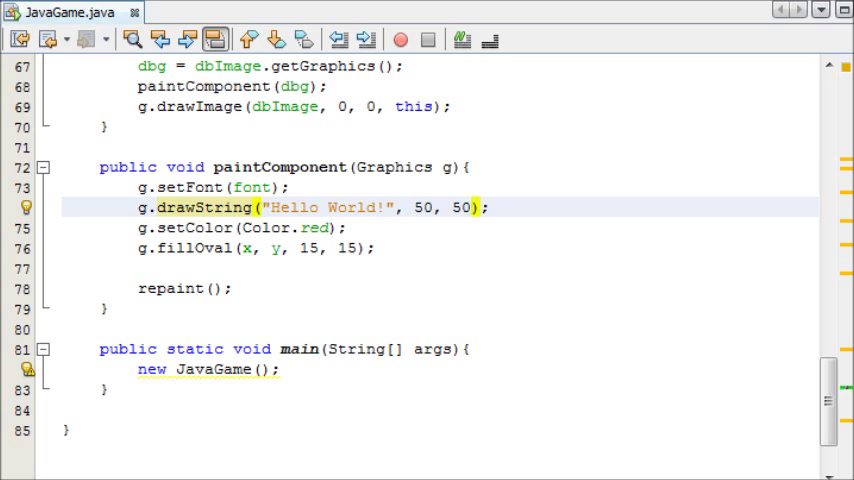
pyautogui.click(401, 40)
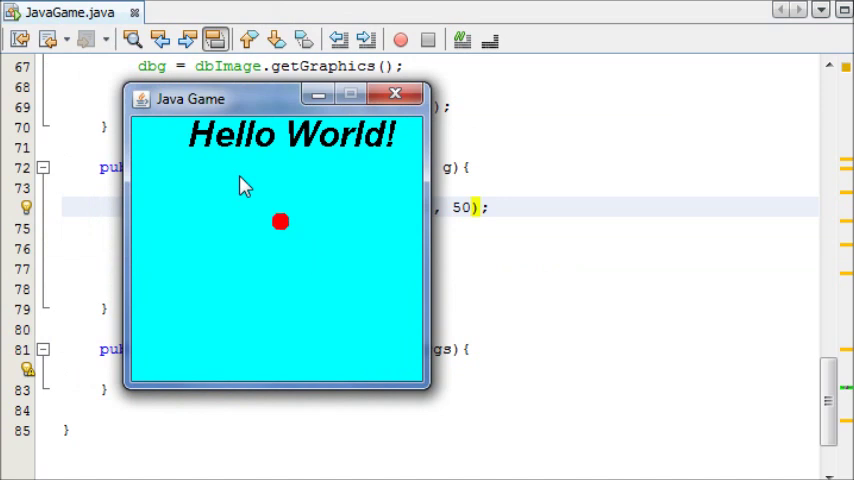
pyautogui.click(394, 94)
pyautogui.write('g.set')
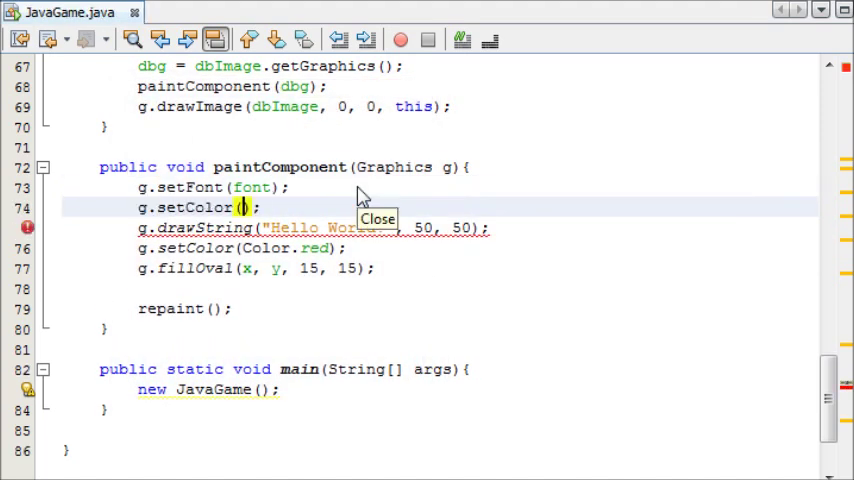
# - Set the text colour to Color.MAGENTA and rerun the game
pyautogui.write('Color.MAGENTA')
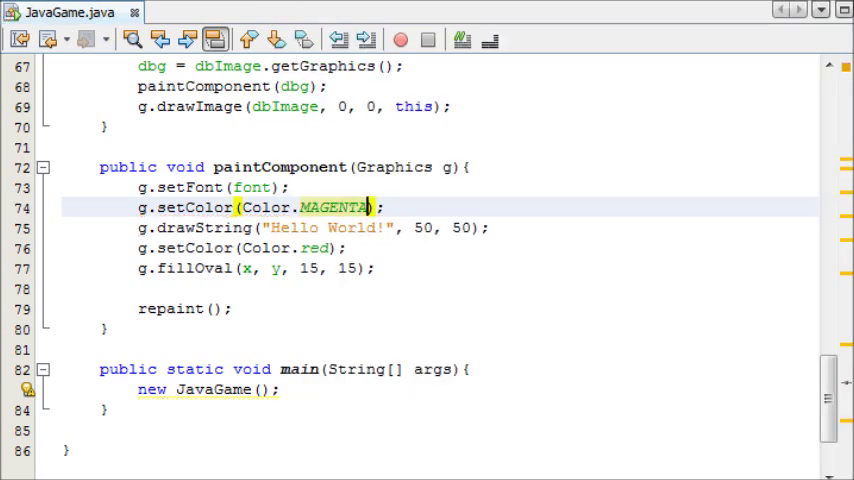
pyautogui.click(401, 40)
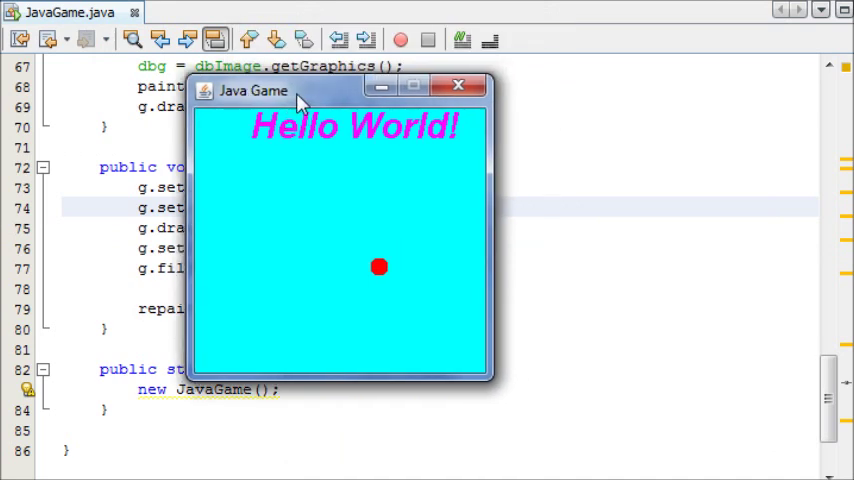